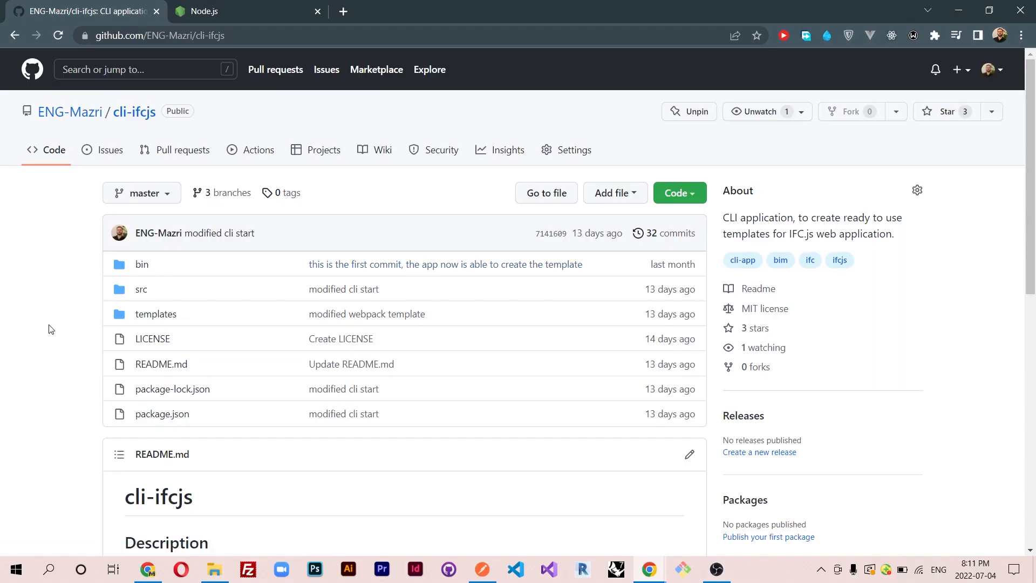
- Scroll the cli-ifcjs README and highlight the Javascript + Rollup template line, then bring up Git Bash
scroll("down", 3)
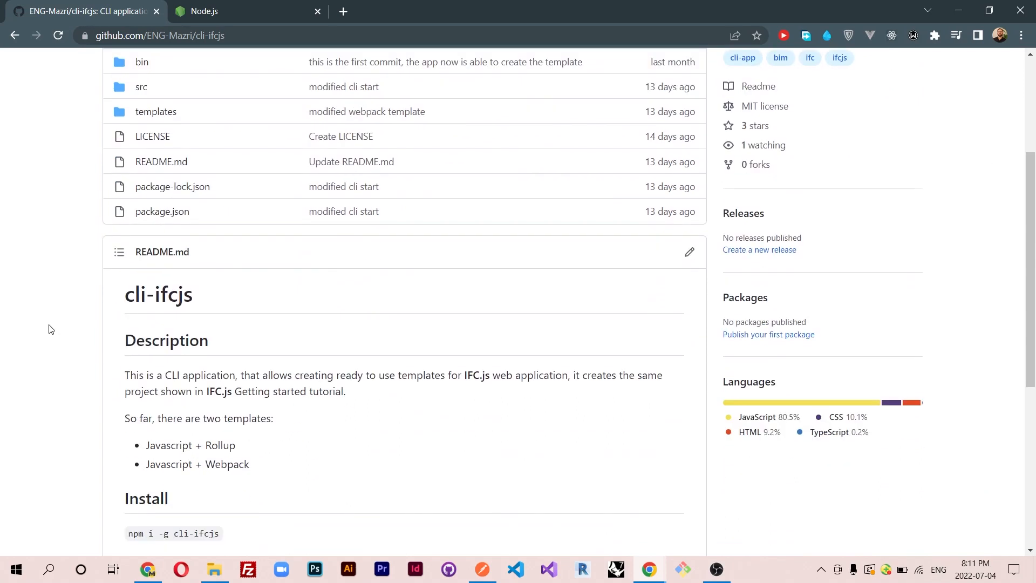
scroll("down", 3)
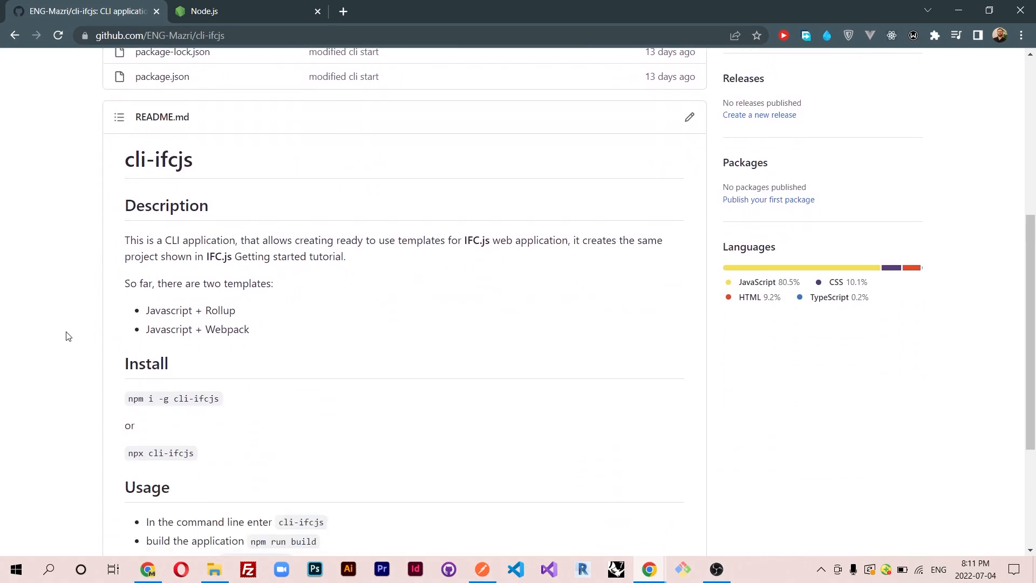
mouse_move(45, 324)
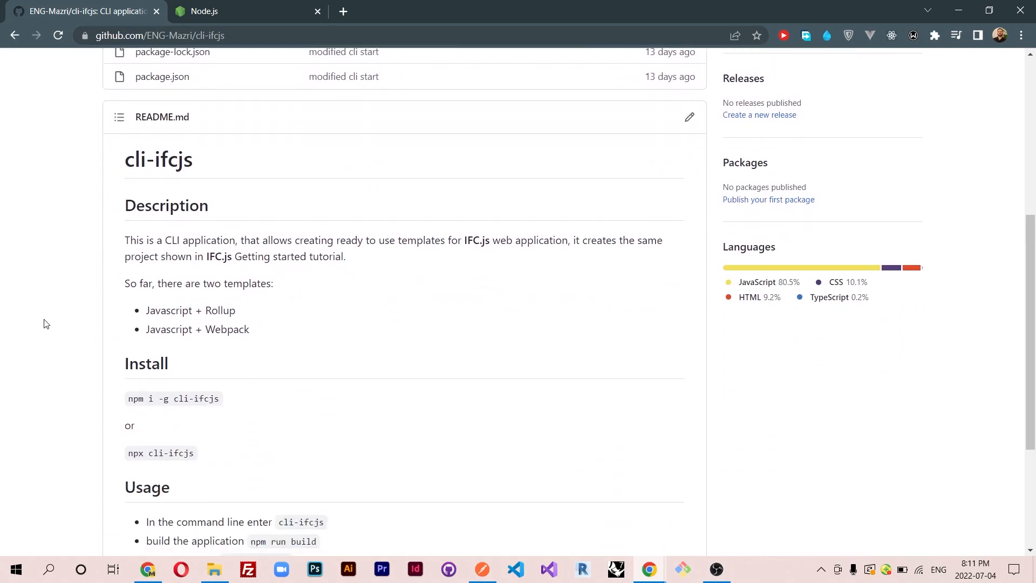
mouse_move(54, 318)
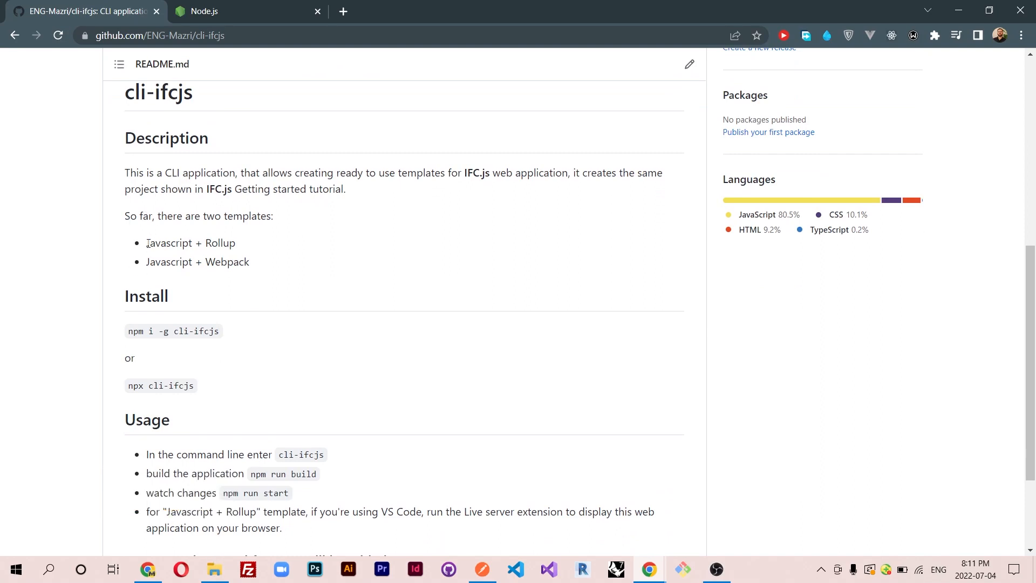
left_click_drag(161, 243, 235, 242)
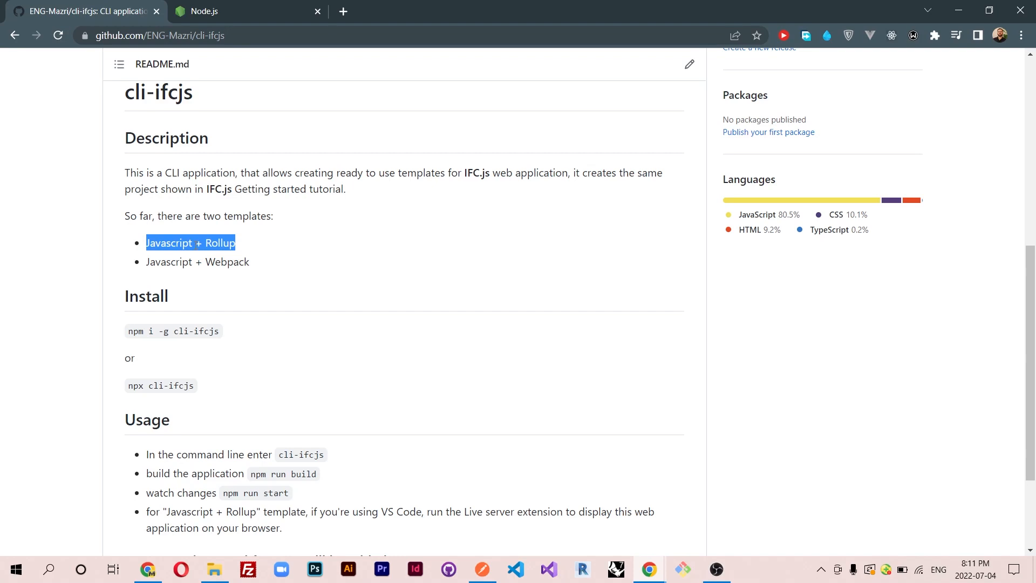
mouse_move(147, 261)
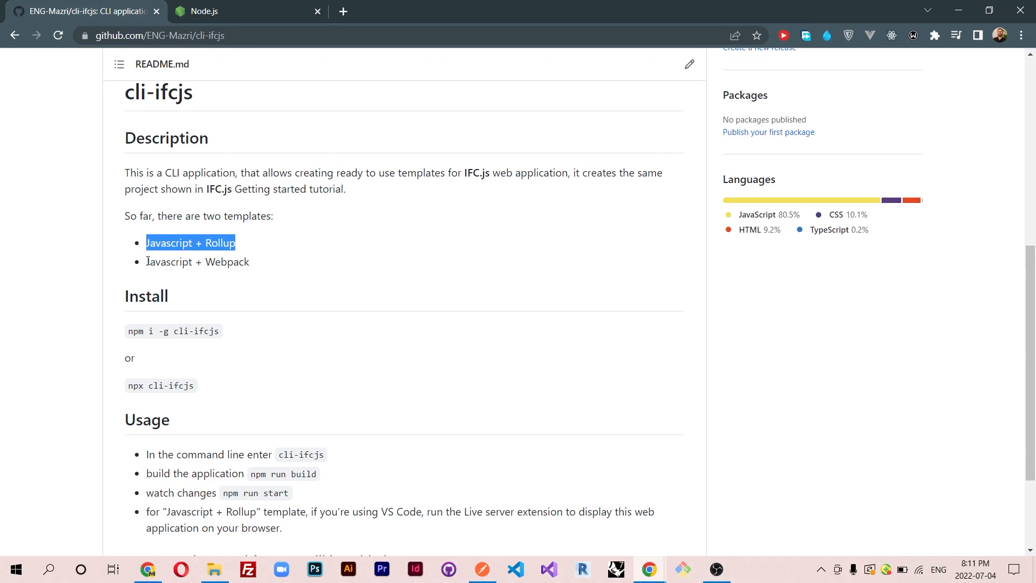
scroll("down", 3)
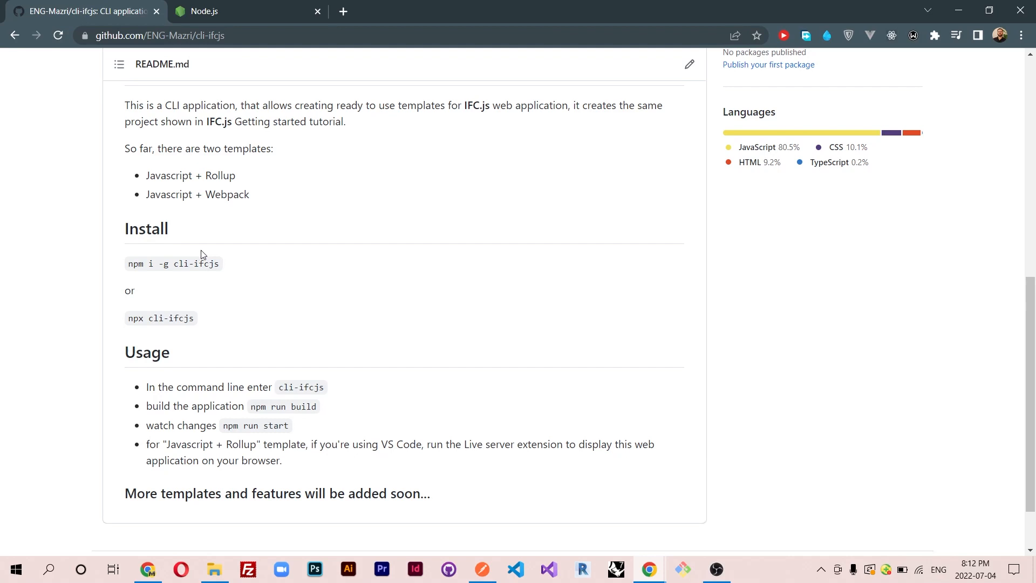
mouse_move(156, 249)
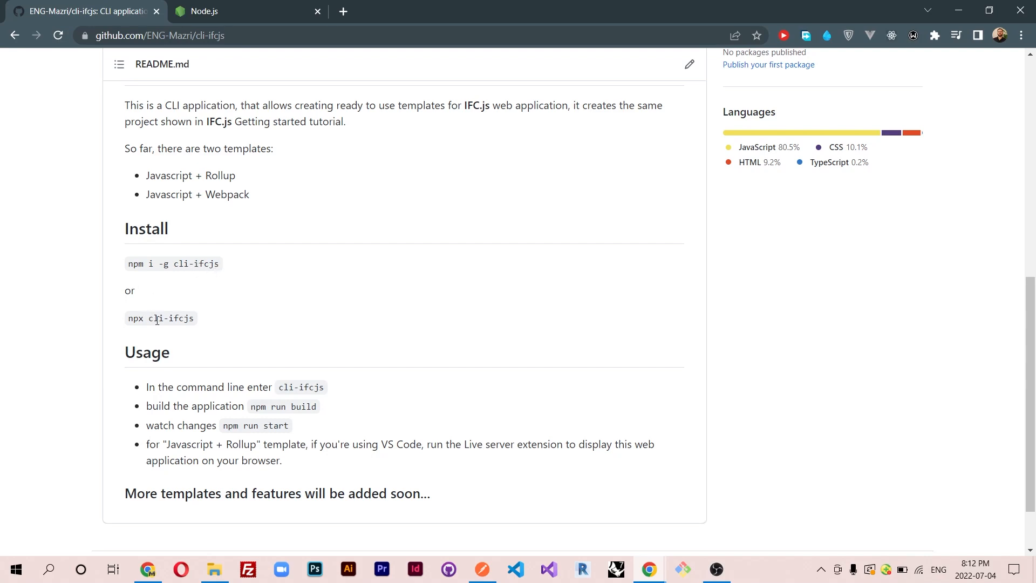
mouse_move(207, 324)
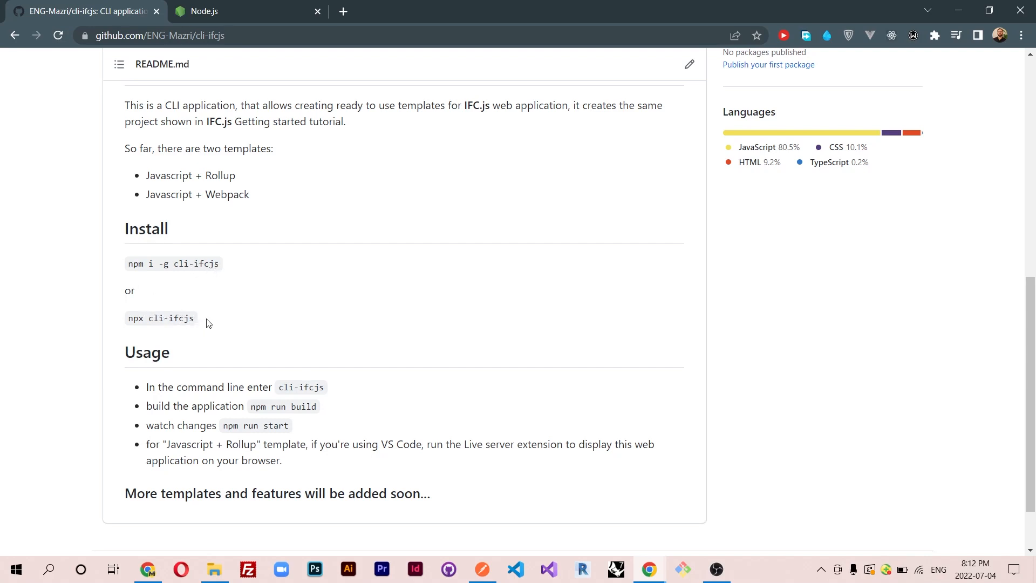
mouse_move(505, 335)
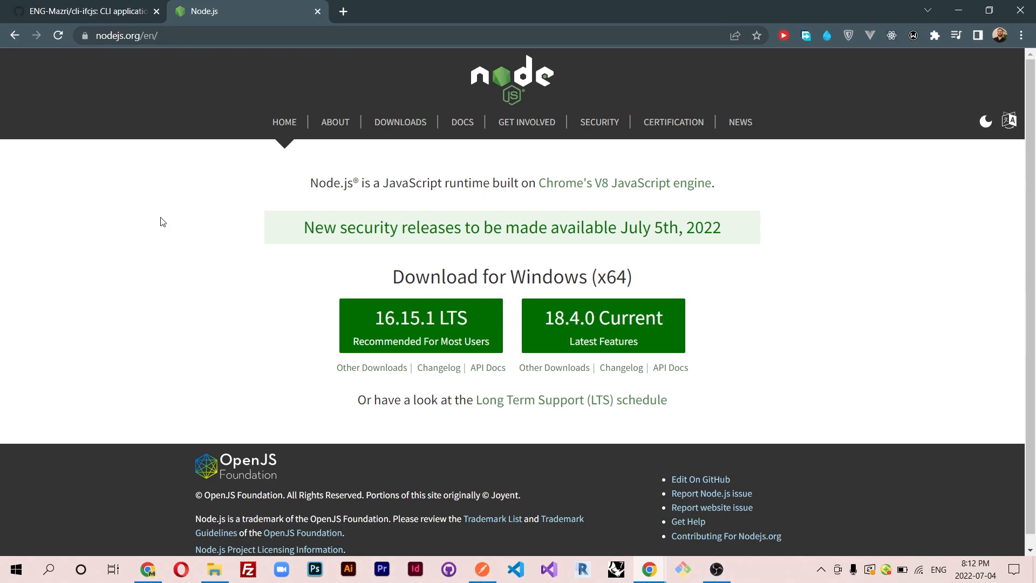
left_click(81, 11)
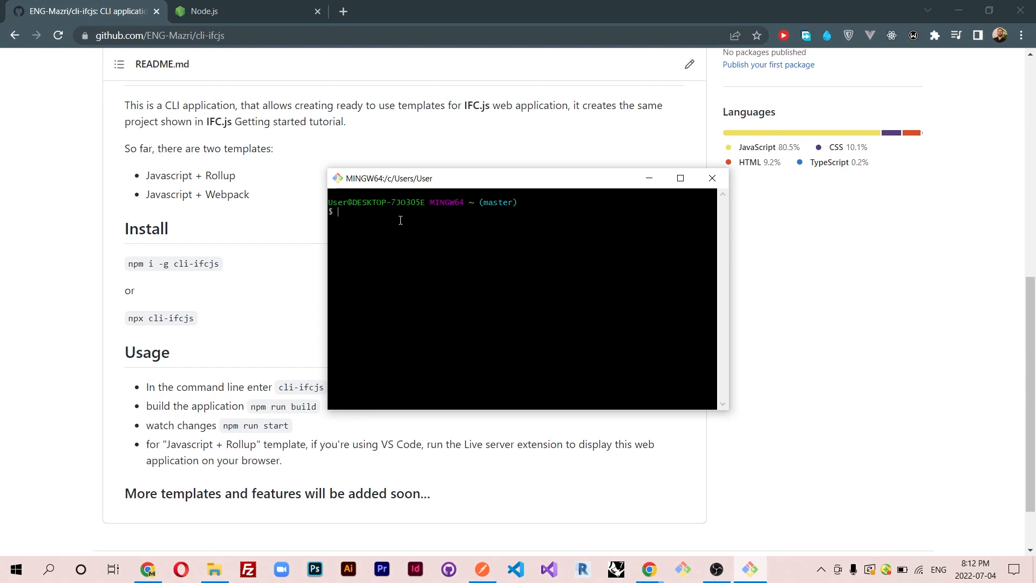
- In Git Bash, cd to drive D, mkdir ifcjsdemo, cd into it and run code . to open it in VS Code
type("cd d:")
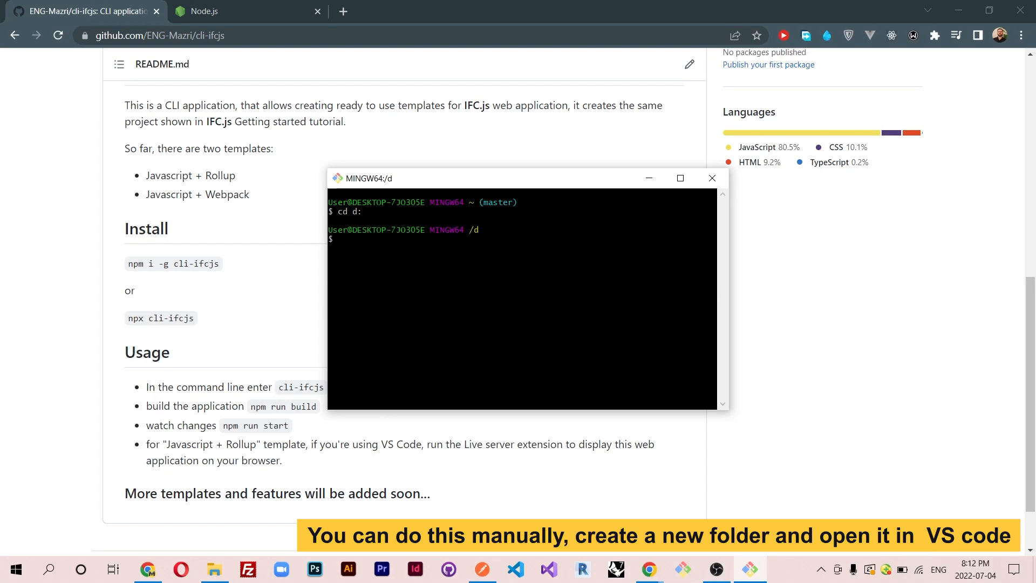
type("mkdir")
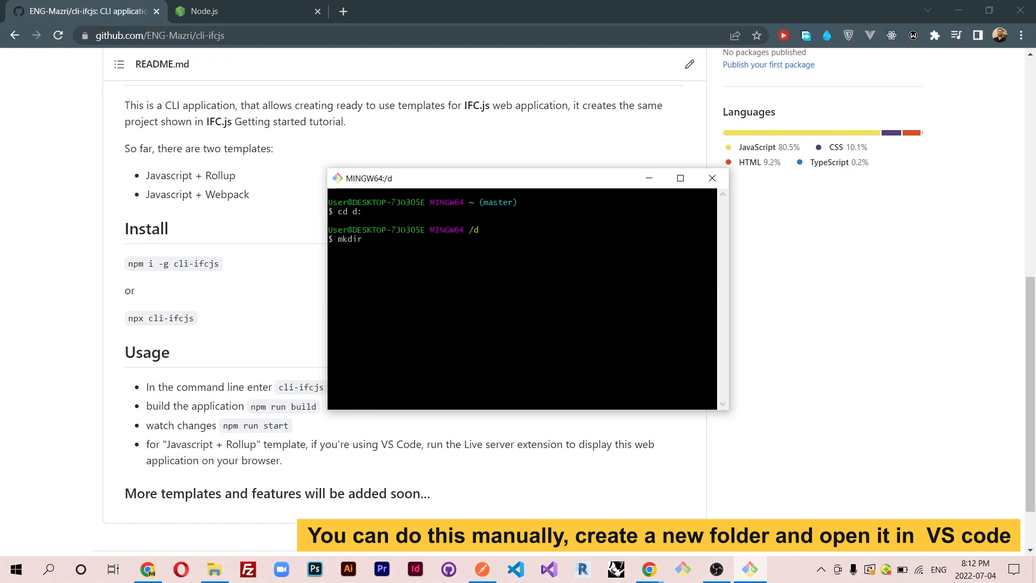
type("ifc")
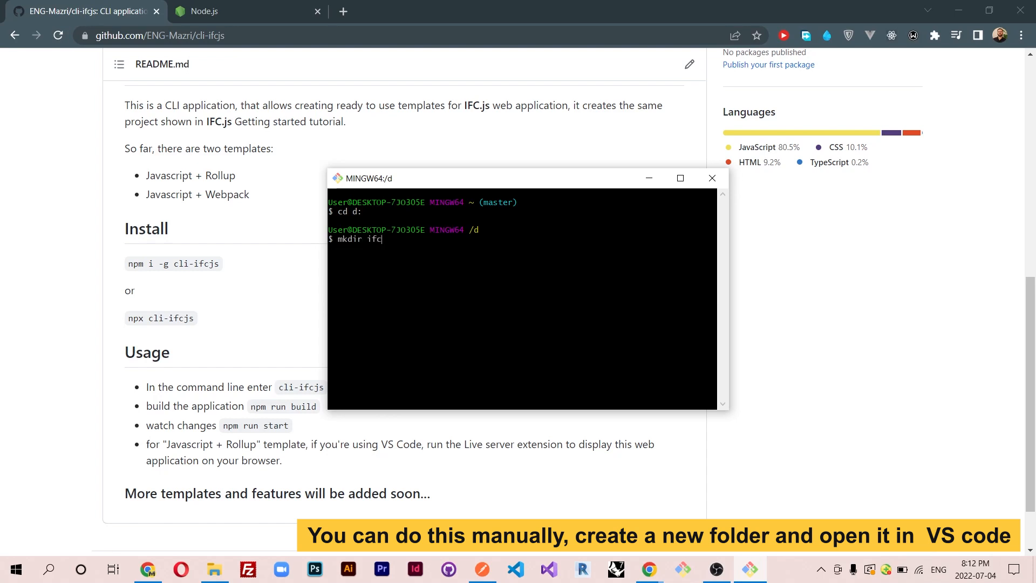
type("js")
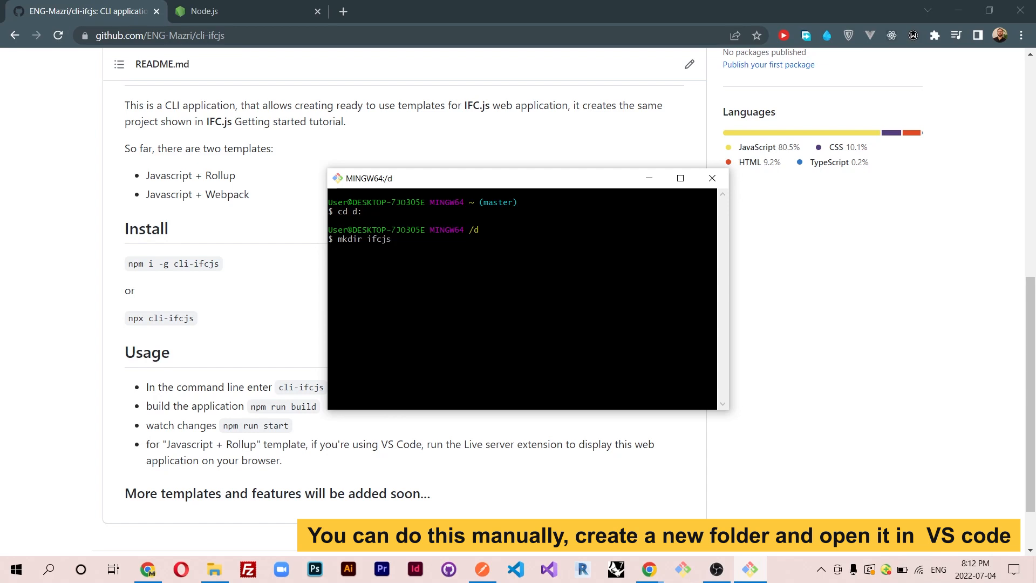
type("demo")
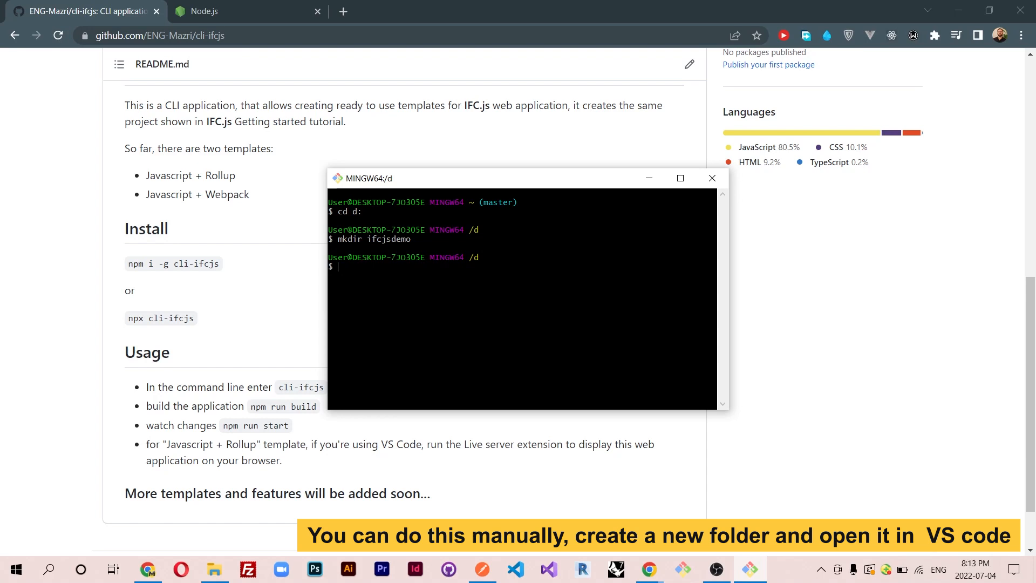
type("cd")
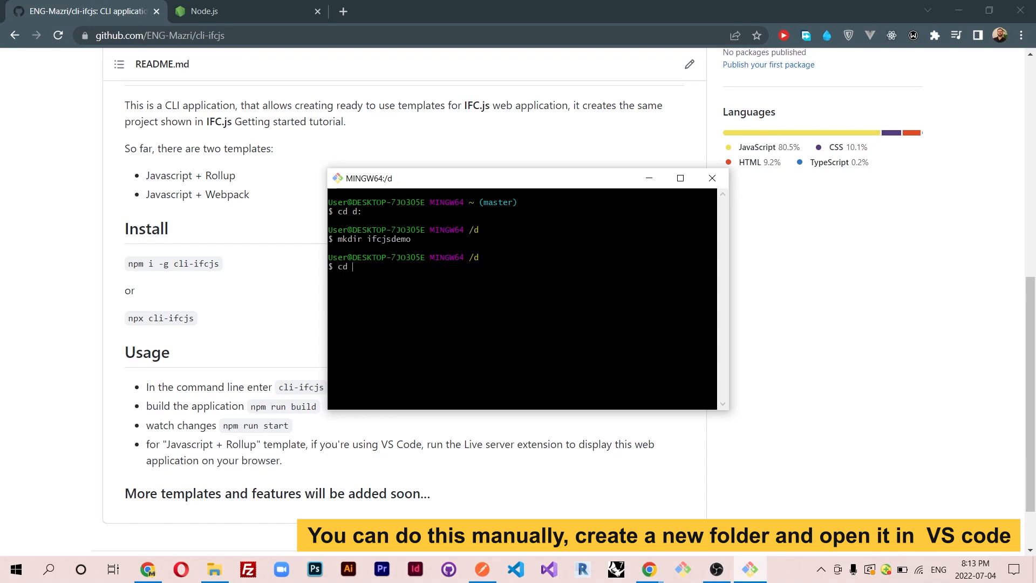
type("ifcjs")
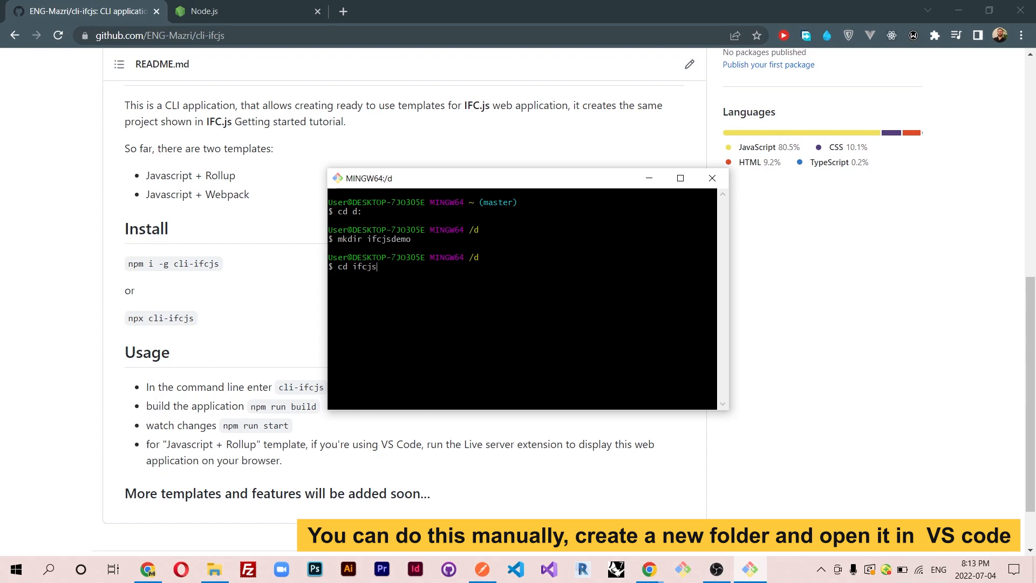
key("Enter")
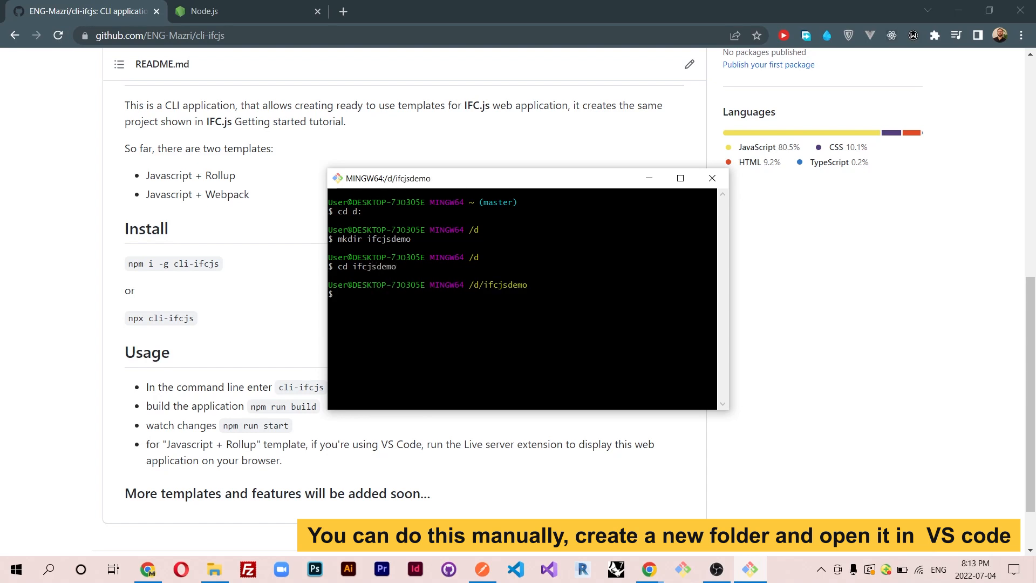
type("code.")
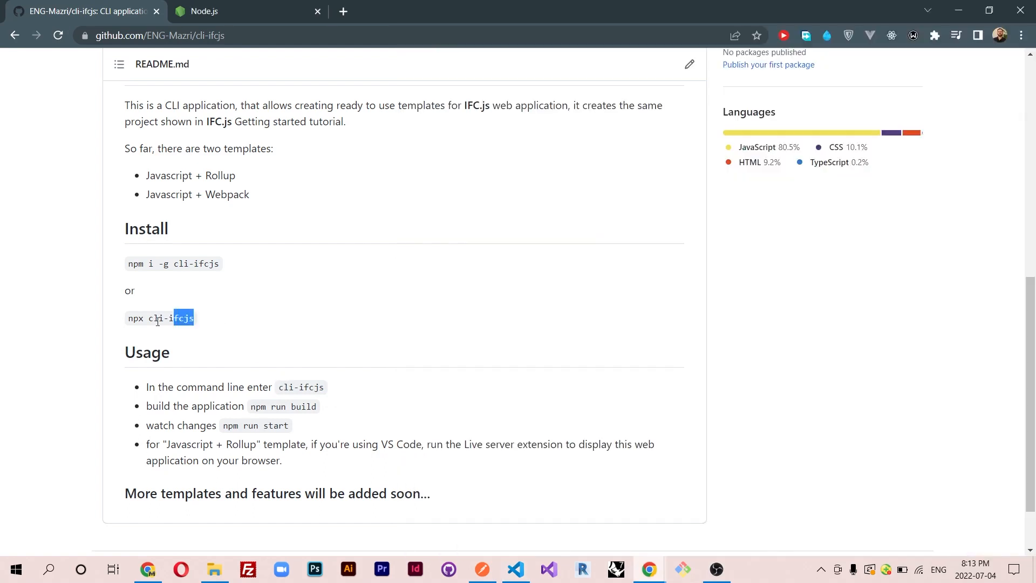
mouse_move(516, 569)
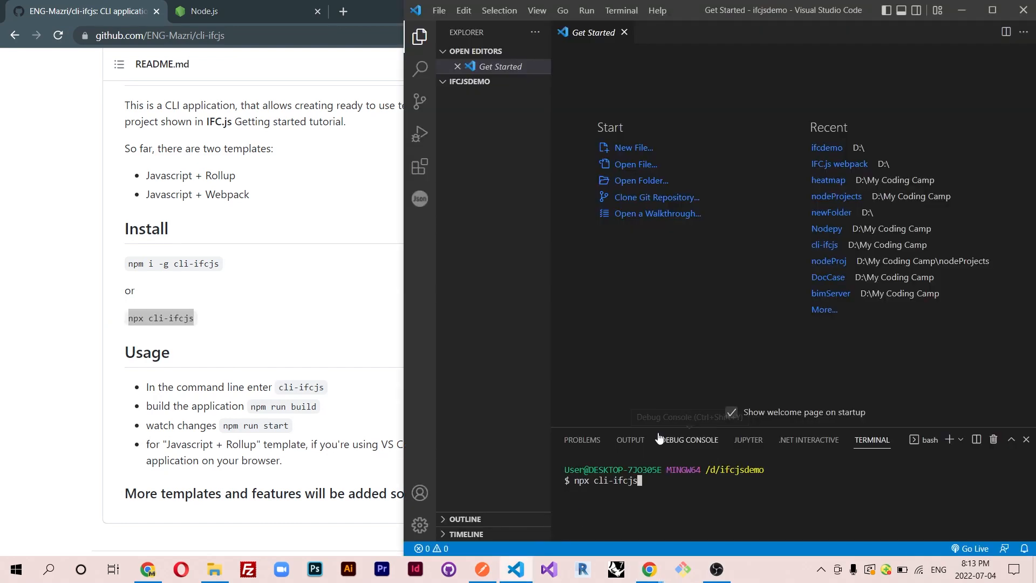
- Run npx cli-ifcjs, choosing the Javascript + Rollup template with git included
key("Enter")
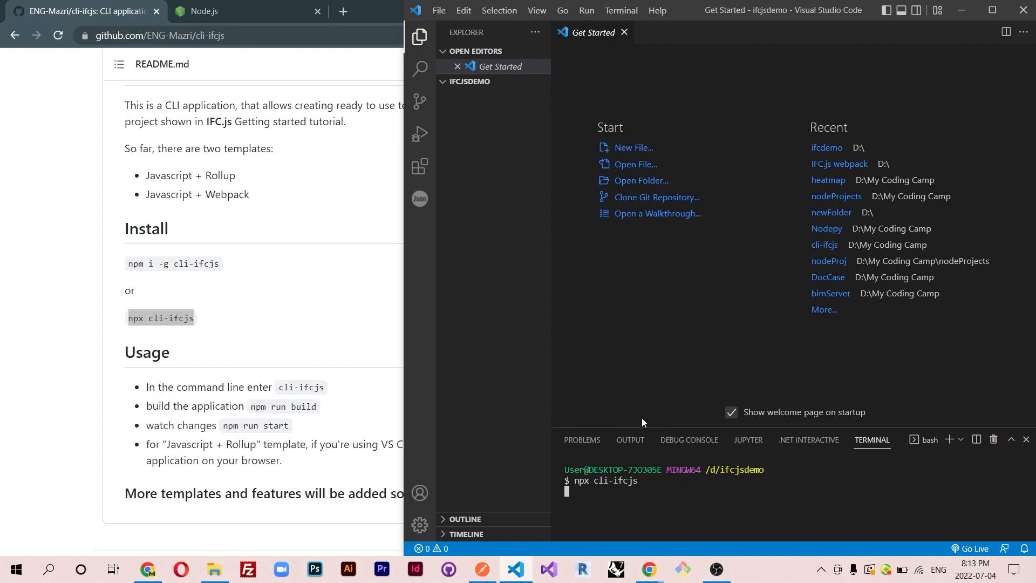
left_click_drag(690, 423, 691, 261)
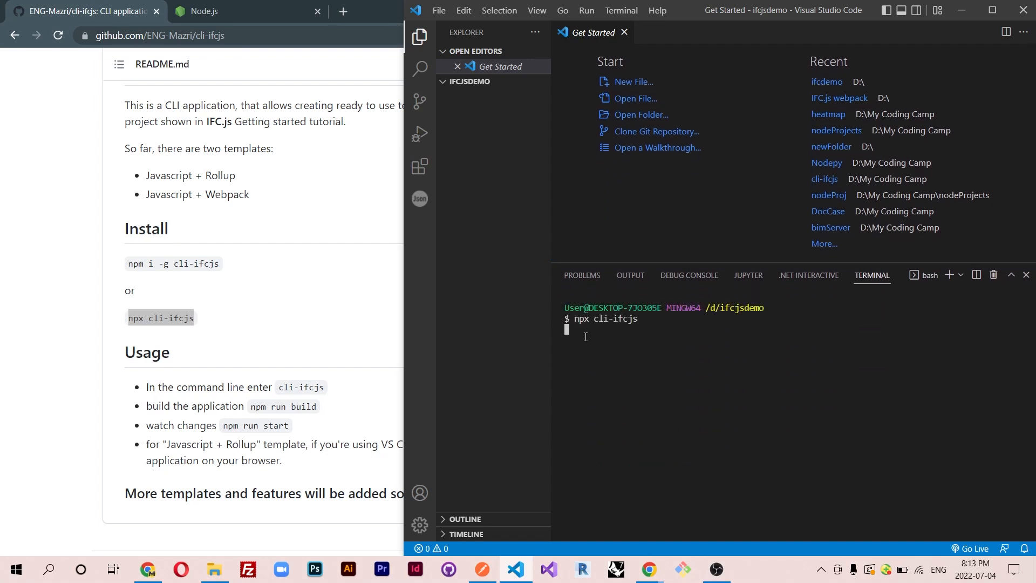
key("Enter")
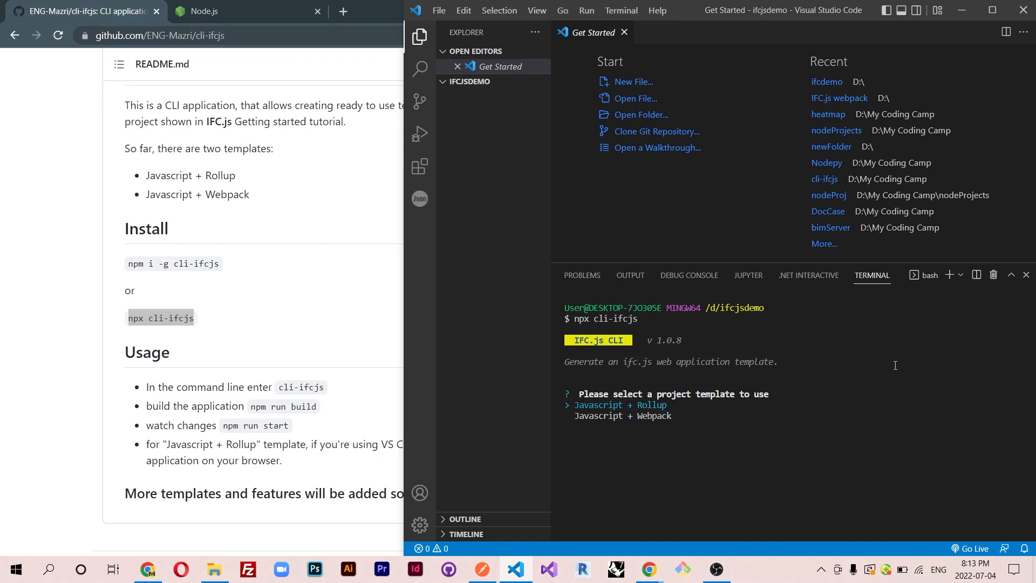
key("Enter")
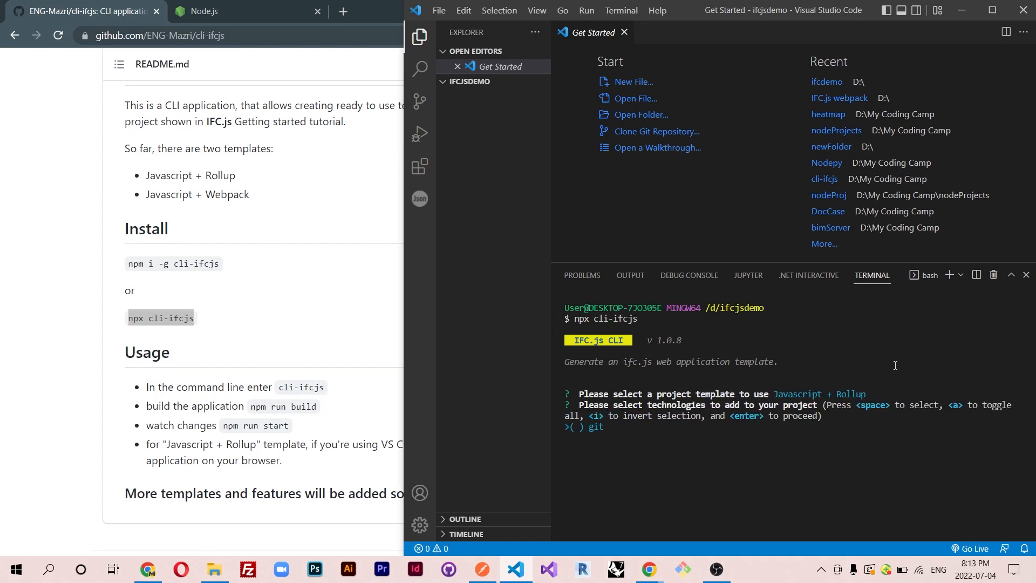
key("space")
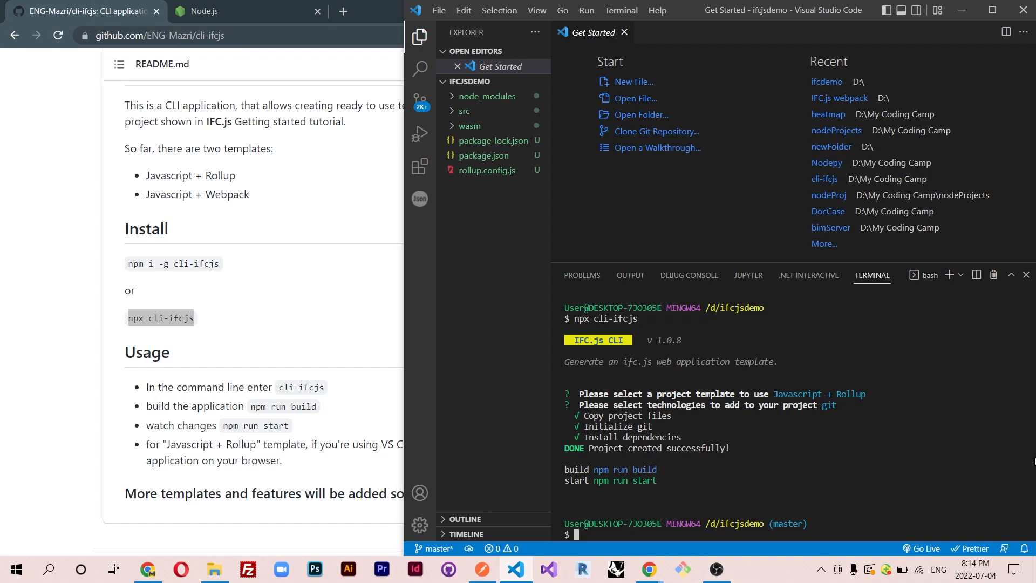
- Run npm run build then npm run start so Rollup produces dist/bundle.js and keeps watching
type("npm run build")
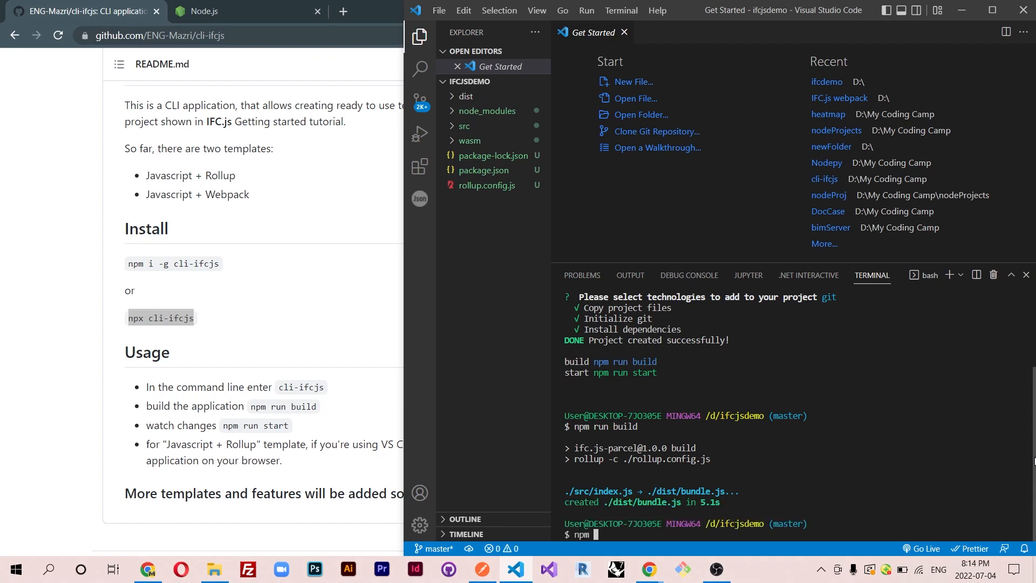
type("run start")
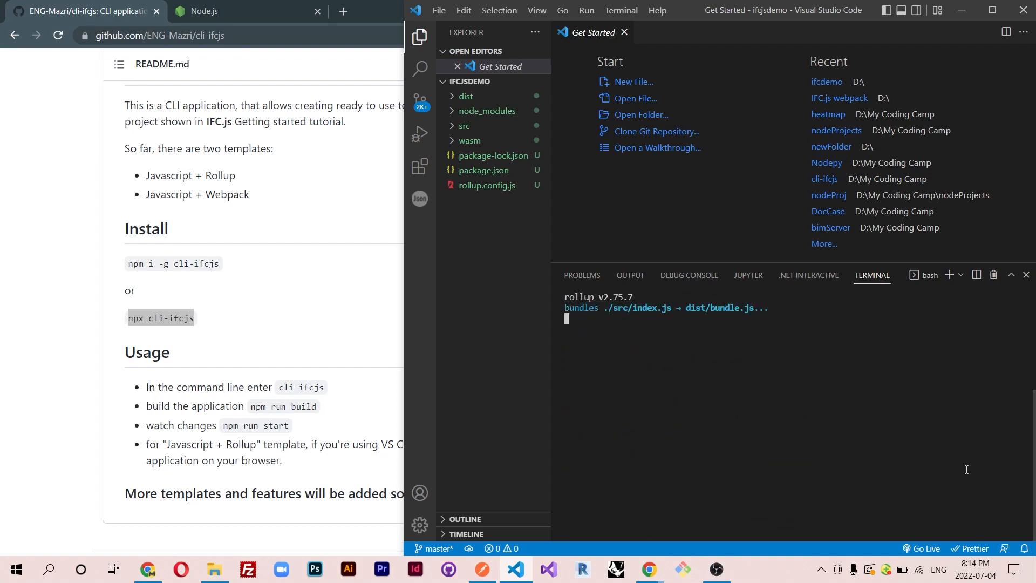
mouse_move(902, 440)
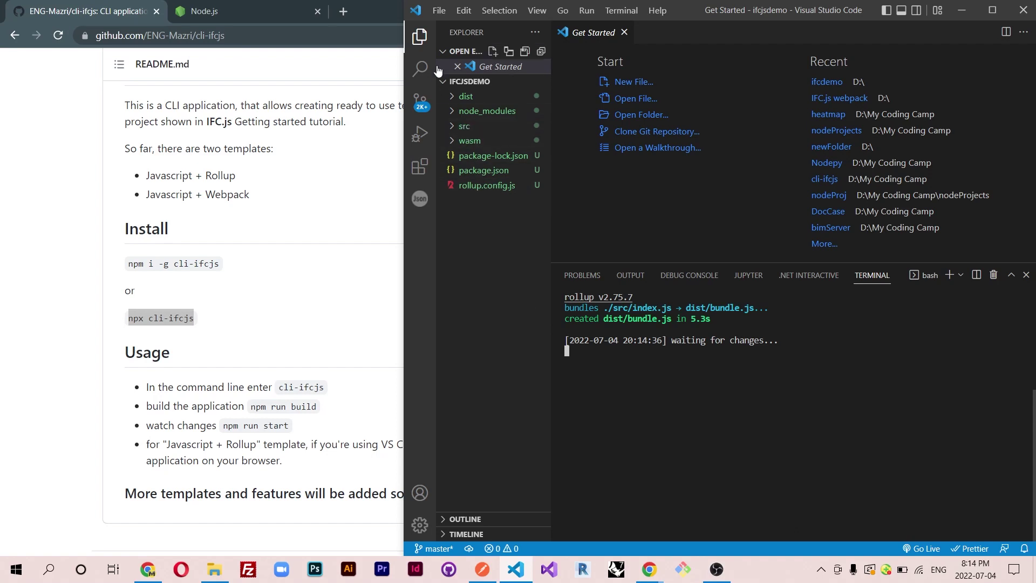
left_click(418, 166)
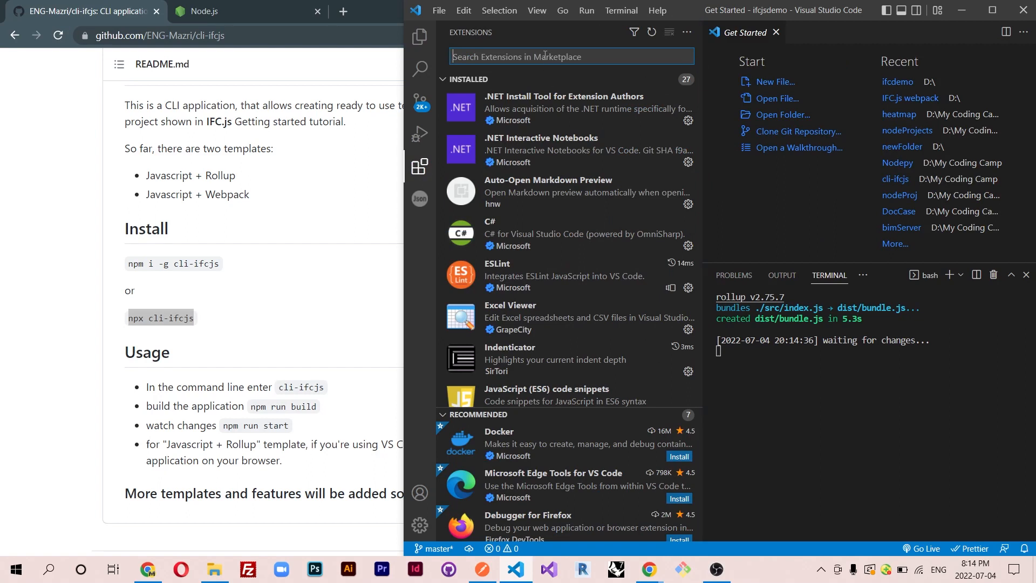
- Search 'live server' in Extensions to confirm Live Server is enabled, then expand the src folder in Explorer
type("live server")
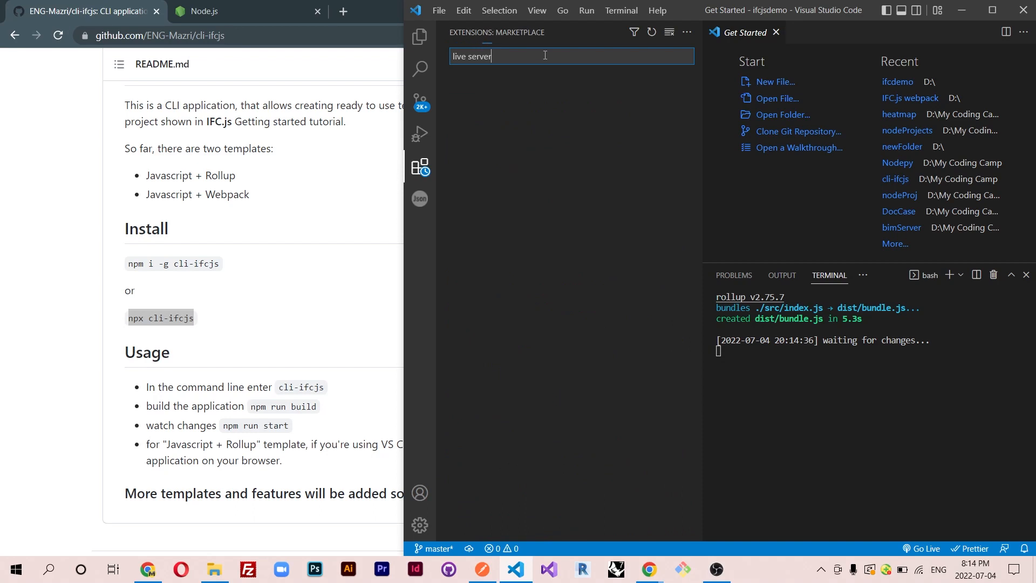
left_click(538, 93)
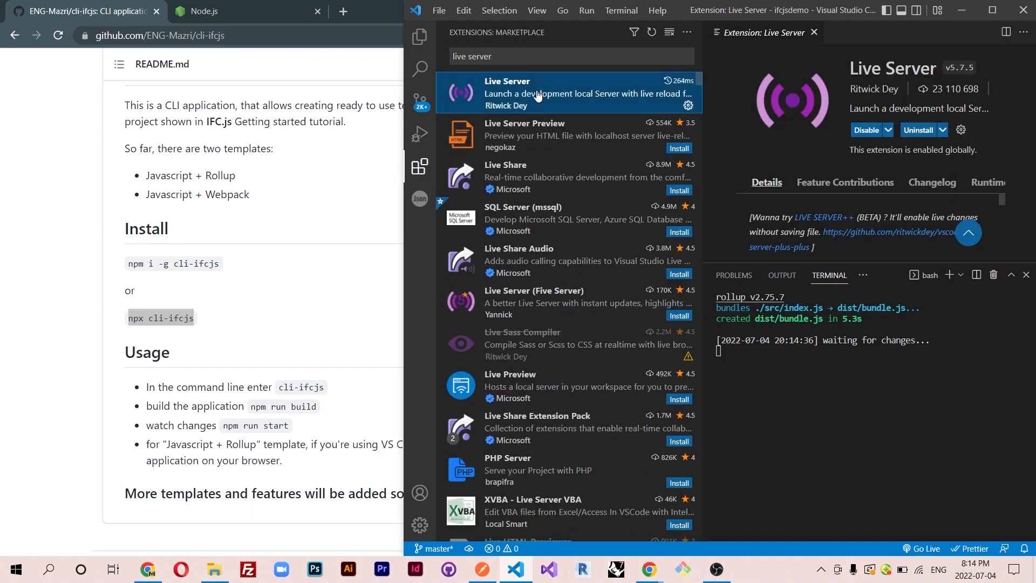
mouse_move(393, 75)
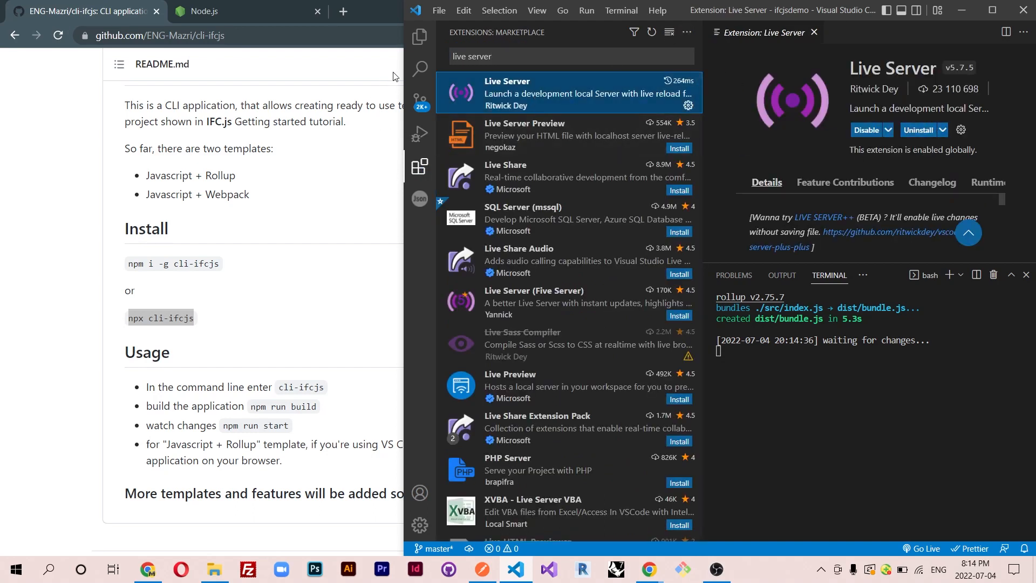
left_click(419, 35)
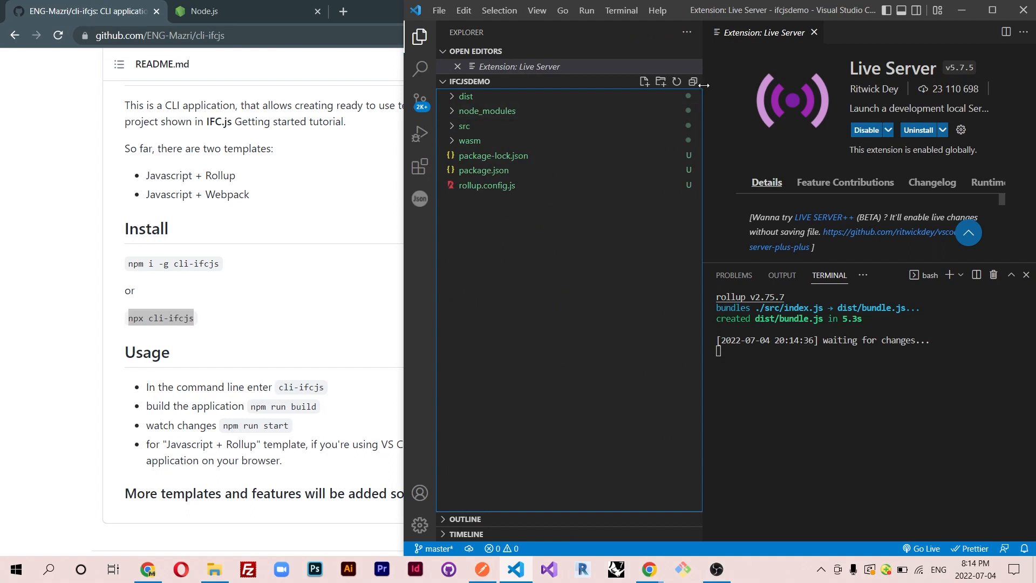
left_click(464, 125)
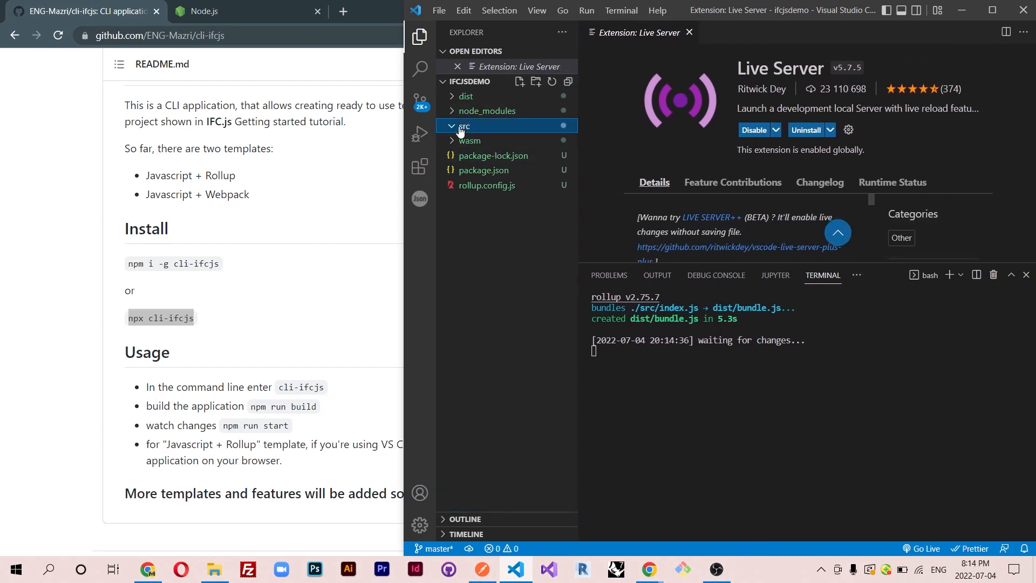
- Serve src/index.html with 'Open with Live Server' to show the Hello IFC.js viewer
right_click(485, 156)
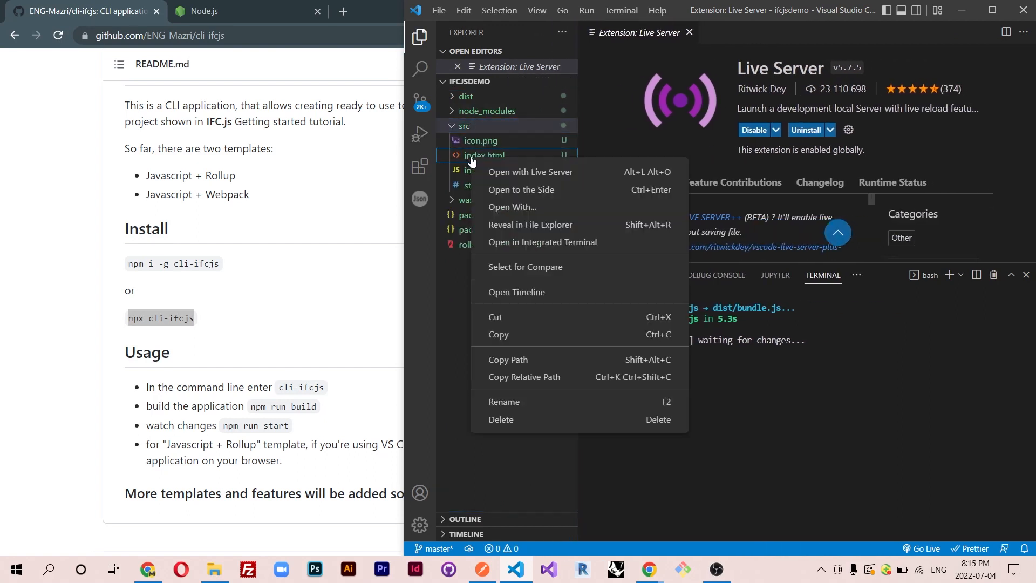
mouse_move(535, 174)
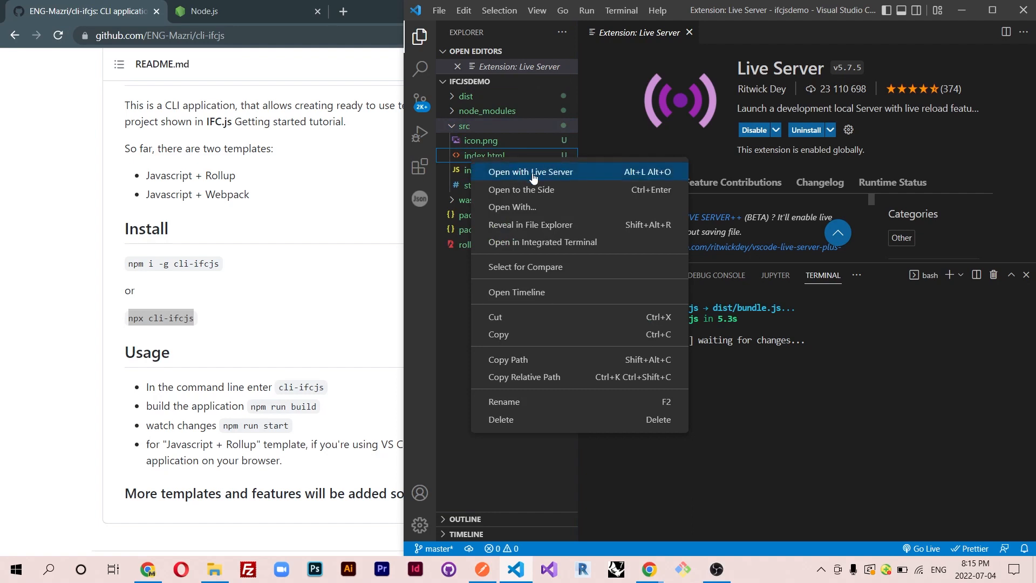
mouse_move(542, 179)
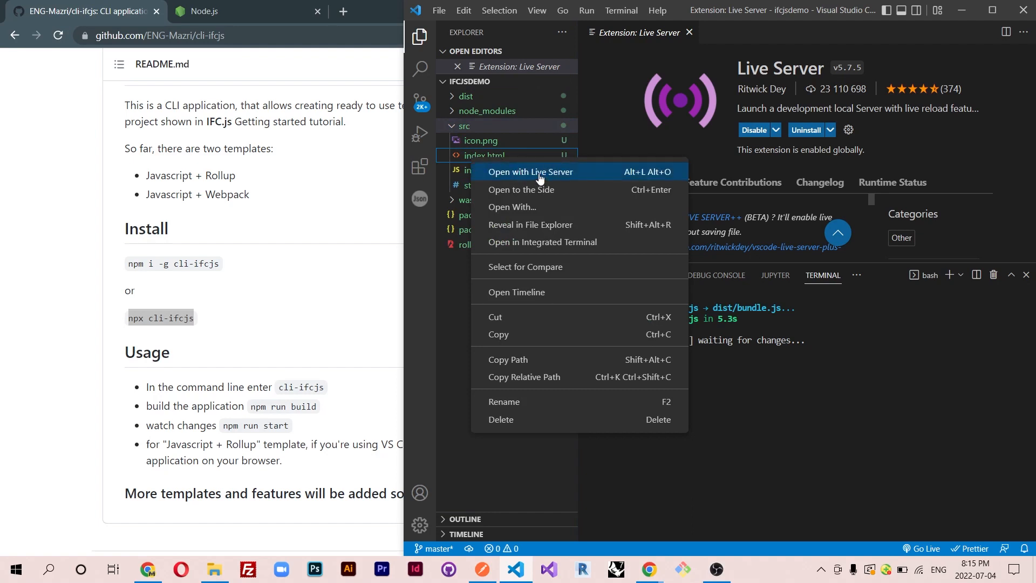
left_click(530, 172)
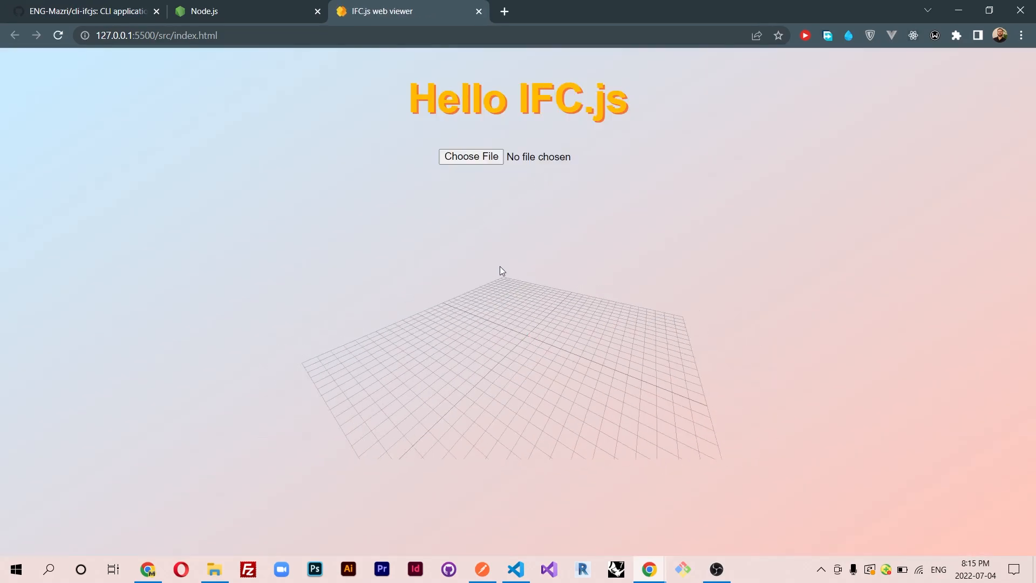
- Orbit the empty grid, then use Choose File to load model.ifc from the Revit data folder
left_click_drag(502, 270, 524, 348)
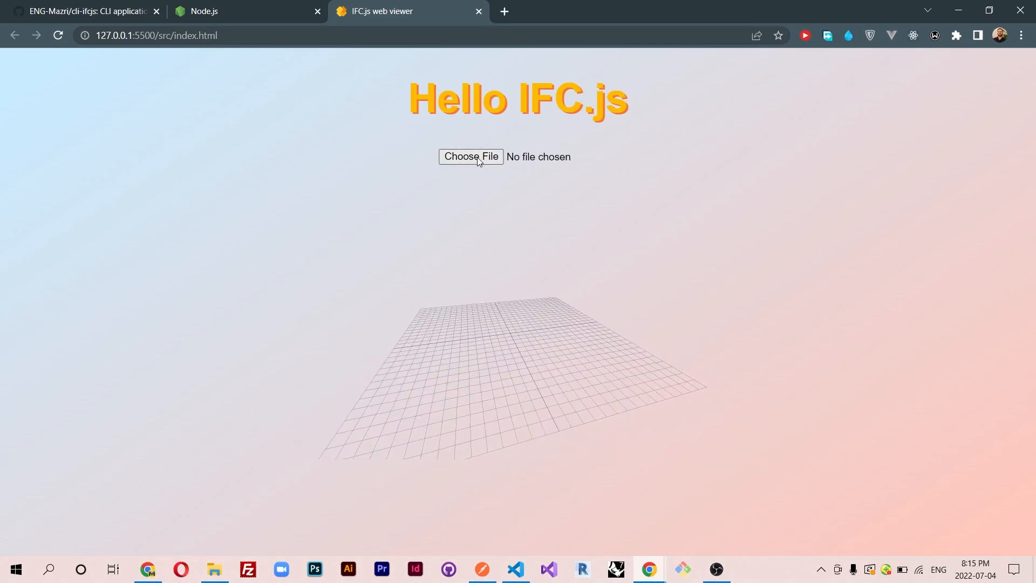
left_click(471, 156)
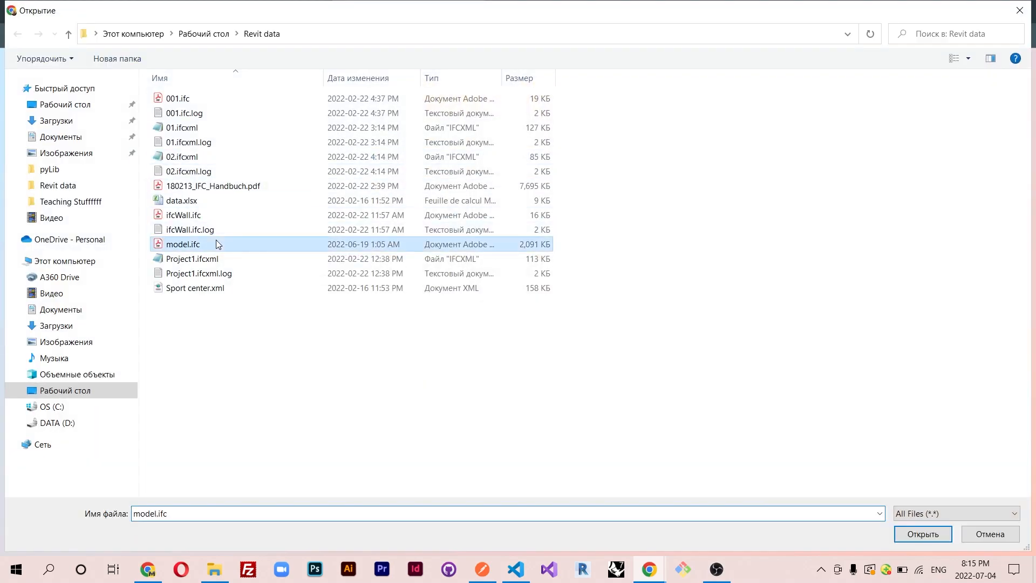
left_click(923, 534)
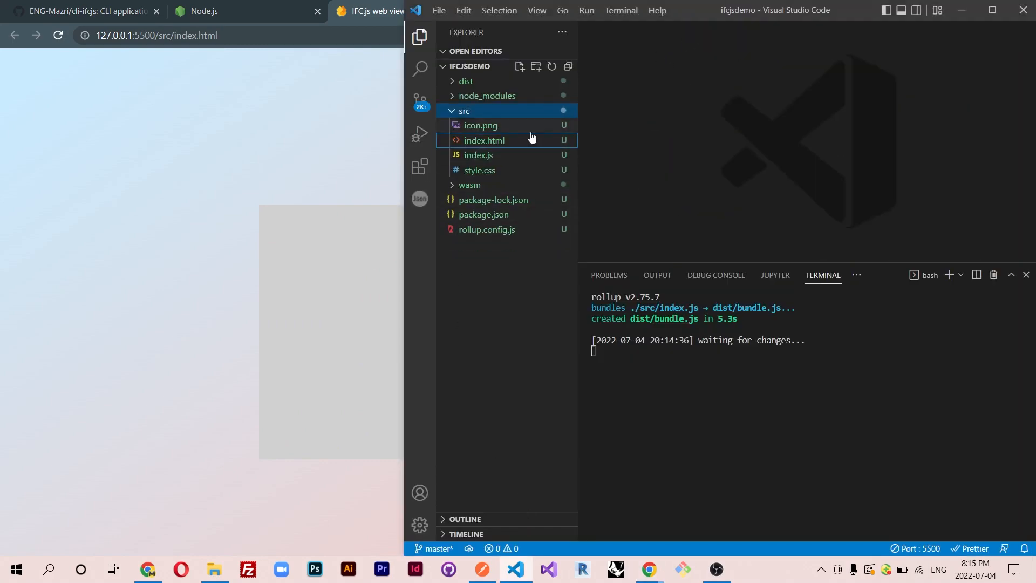
- Browse index.js, style.css and index.html with the terminal closed, then return to the GitHub README in Chrome
left_click(480, 155)
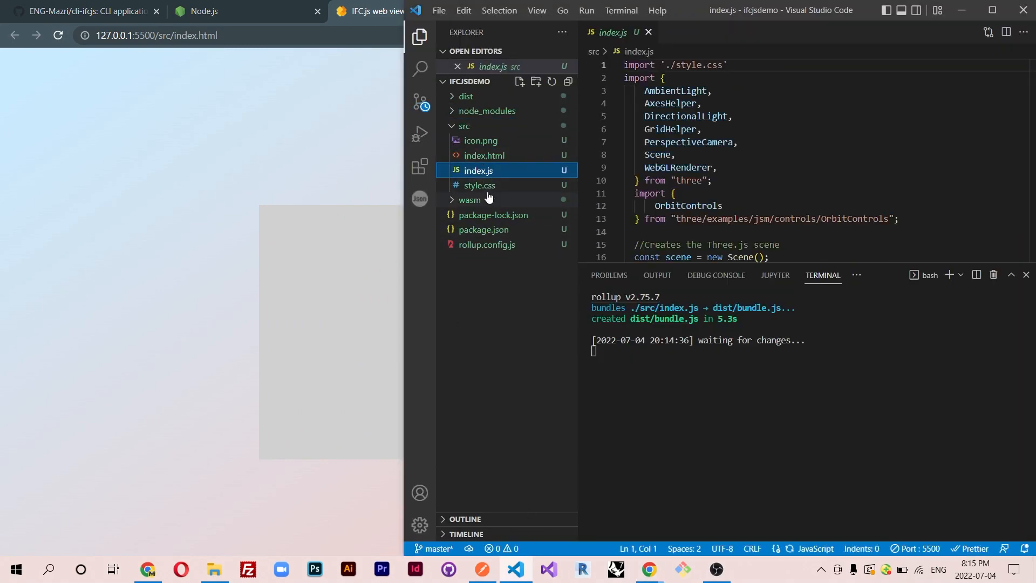
left_click(479, 185)
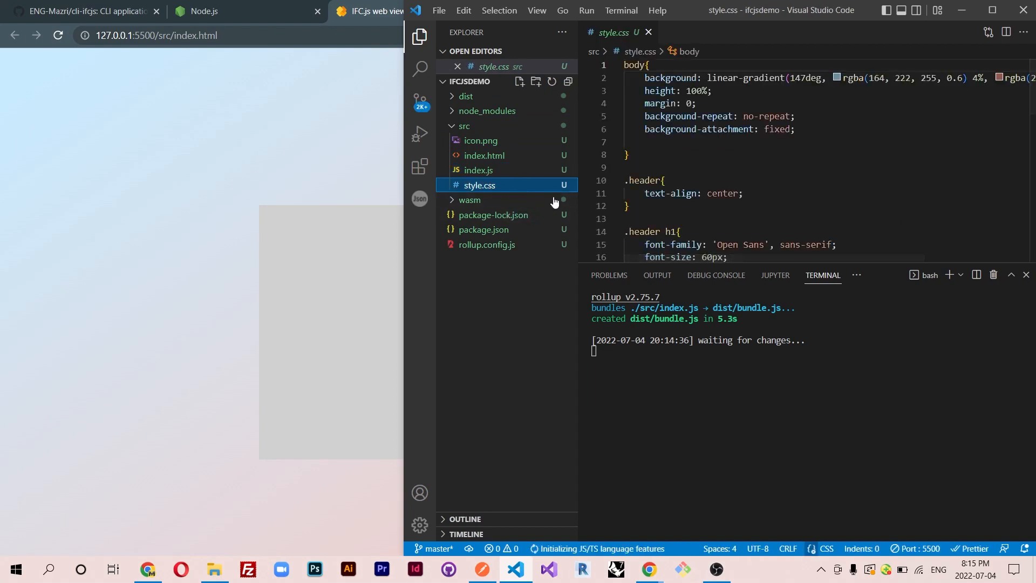
left_click(485, 155)
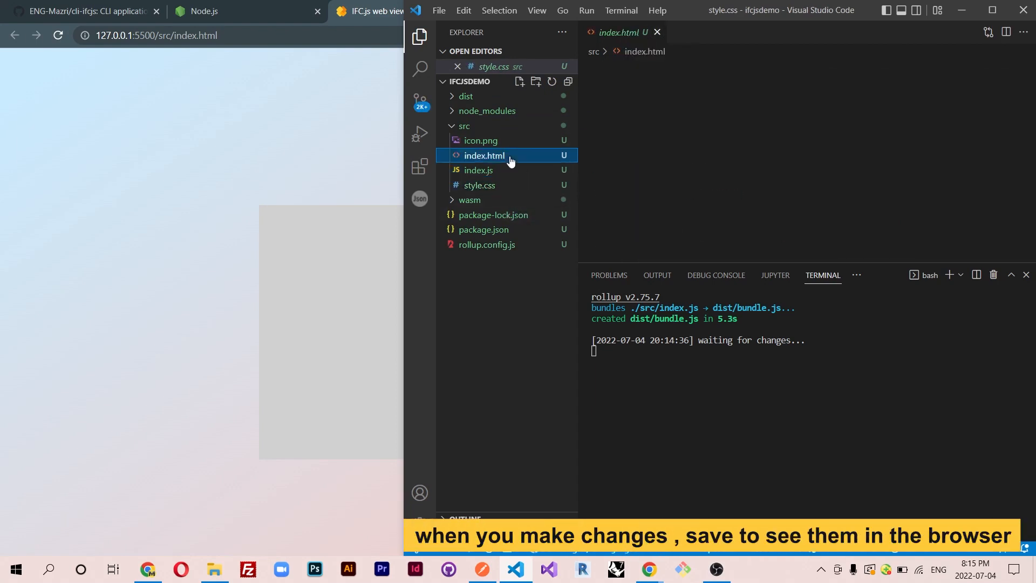
left_click(478, 171)
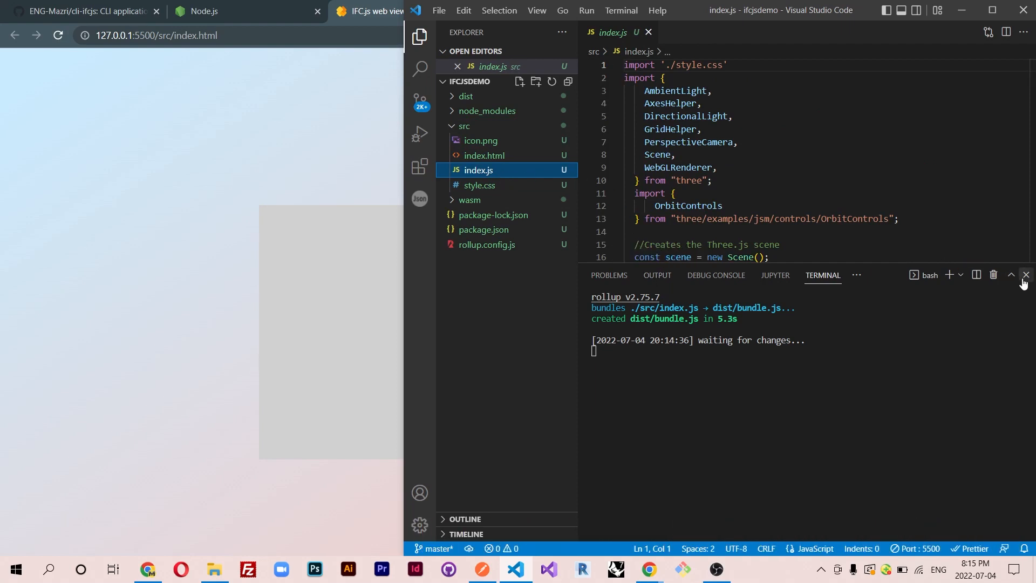
left_click(1025, 275)
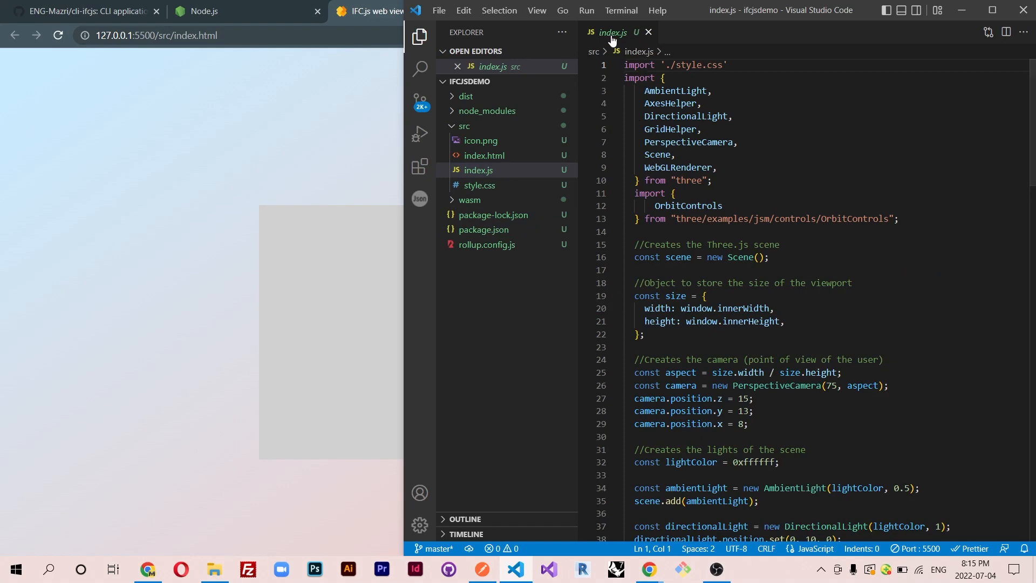
scroll("down", 3)
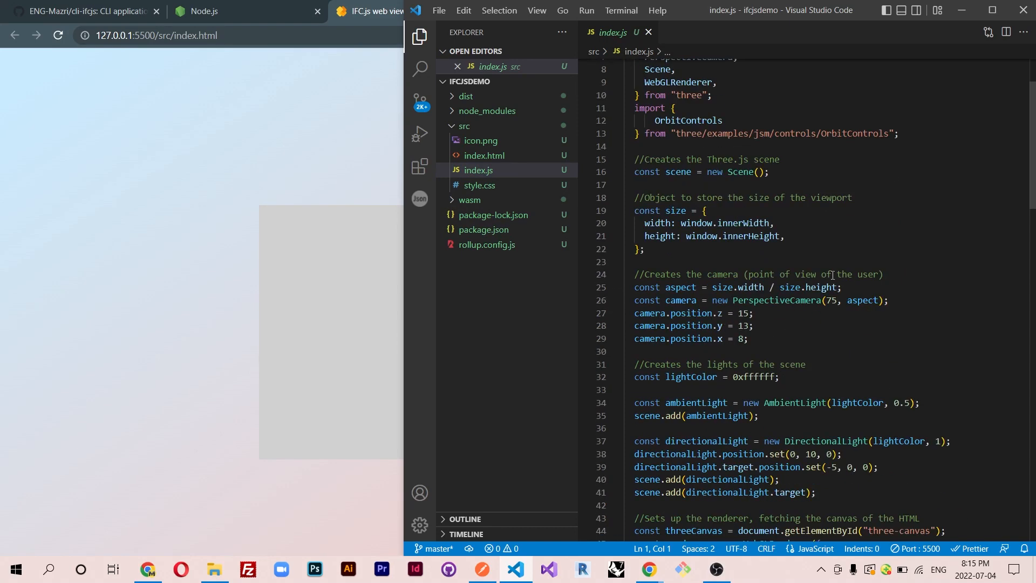
scroll("down", 3)
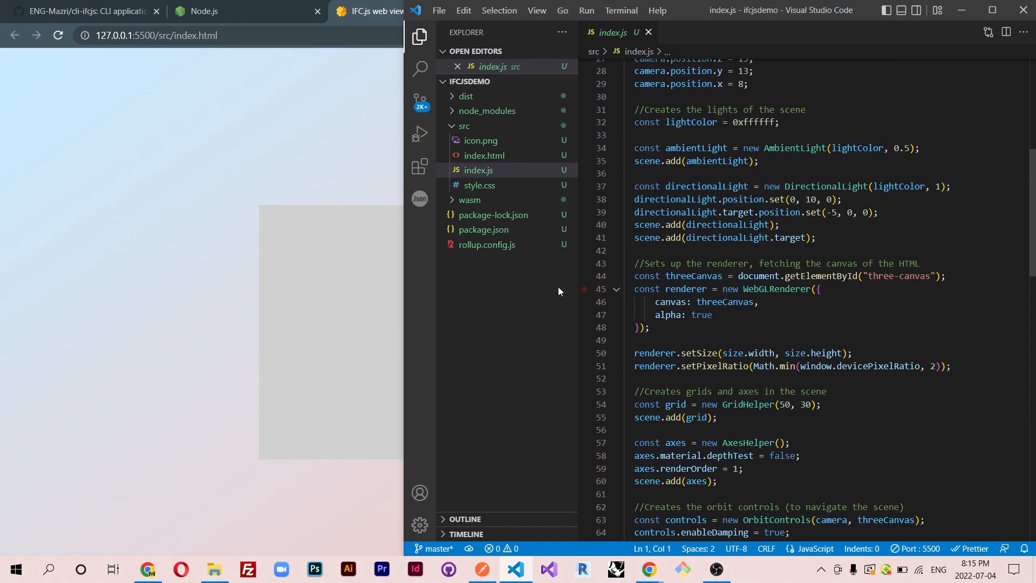
scroll("down", 3)
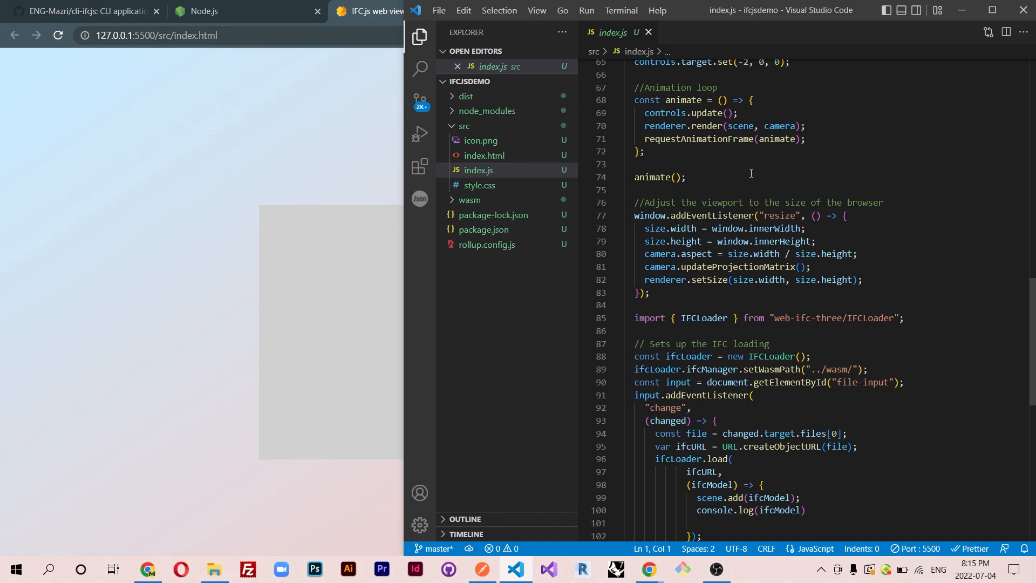
left_click(81, 12)
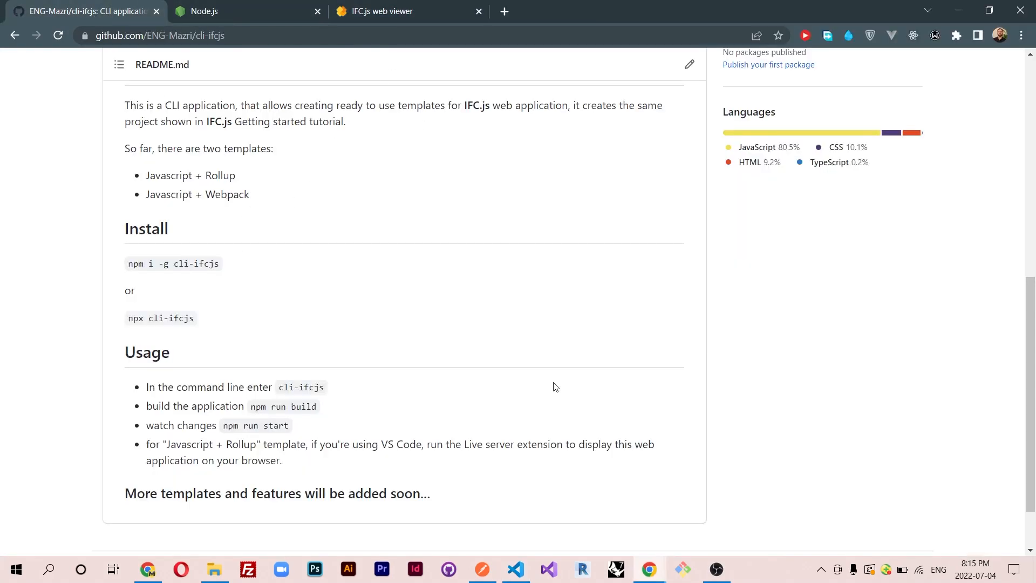
- Switch back to VS Code and bring up the Live Server action on index.html to reopen the viewer
left_click(516, 569)
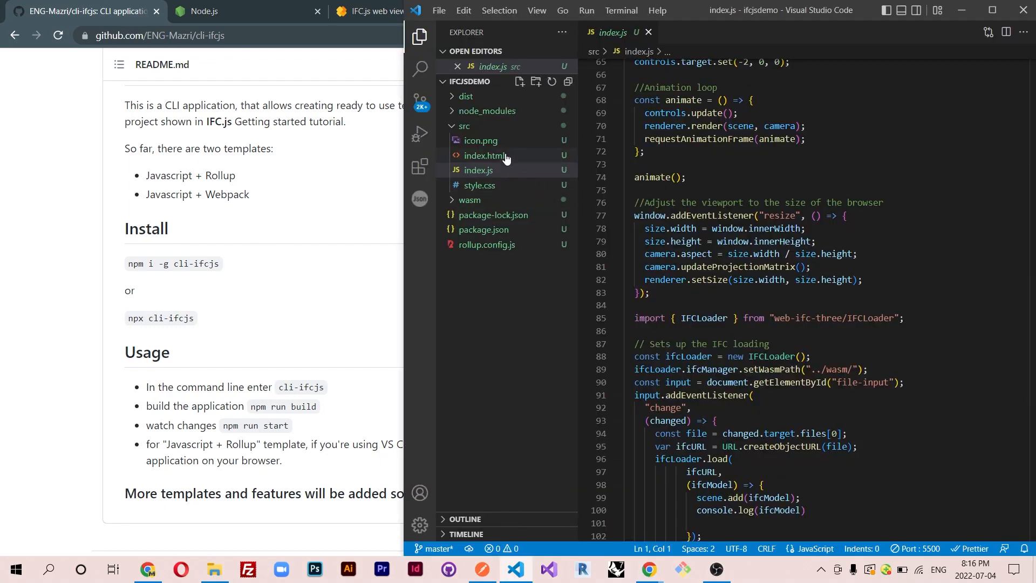
right_click(483, 155)
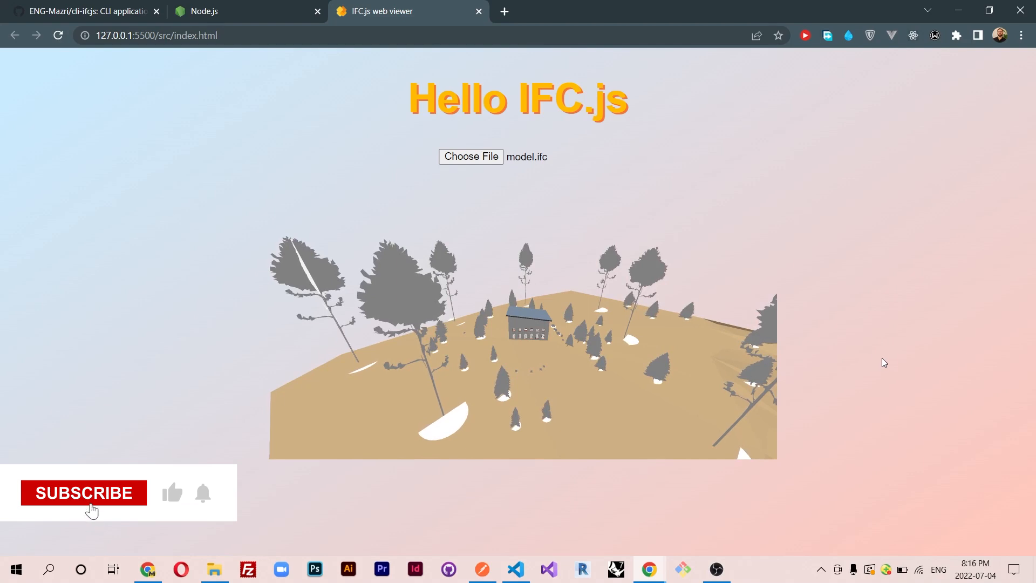
- View model.ifc in the browser viewer as a 3D site with terrain, trees and a house
left_click(83, 492)
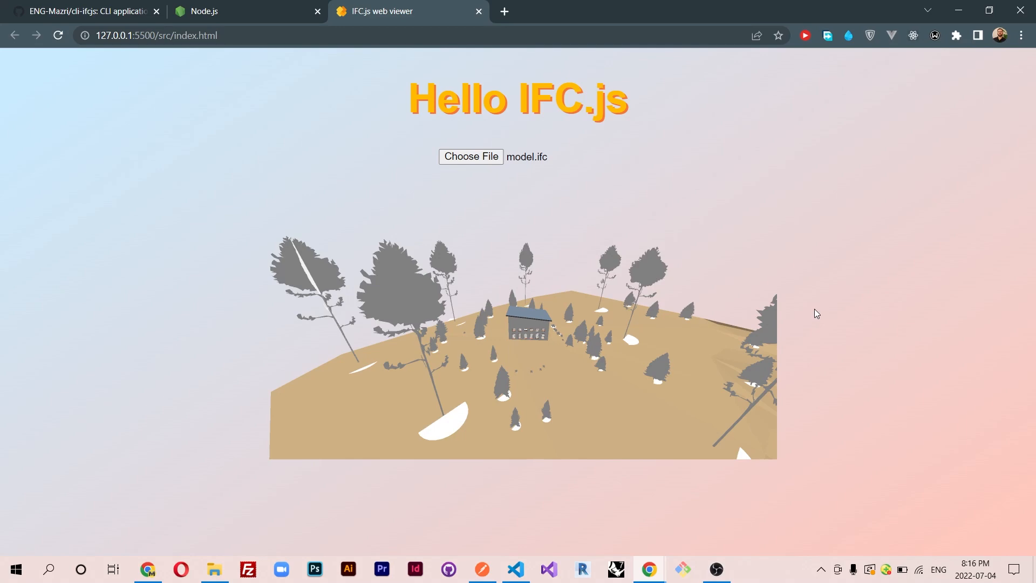
mouse_move(818, 316)
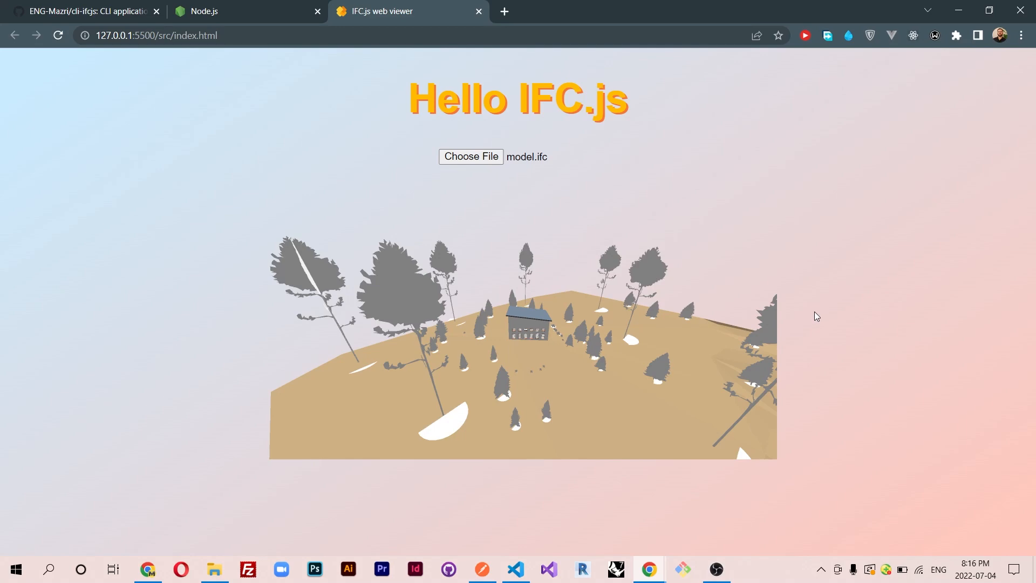